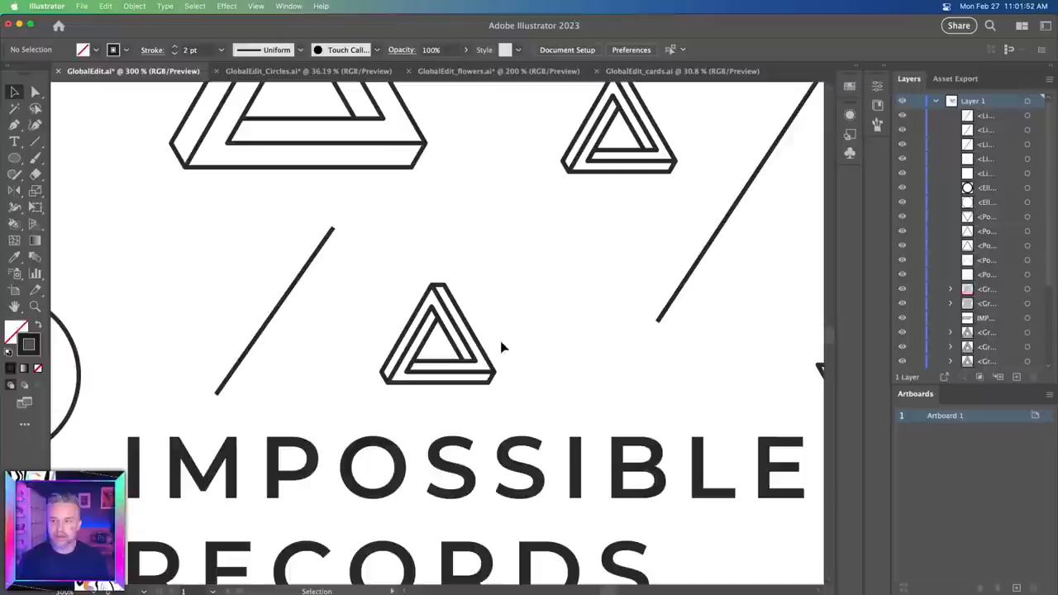
# Select one small impossible-triangle logo on the Impossible Records artboard
pyautogui.click(436, 334)
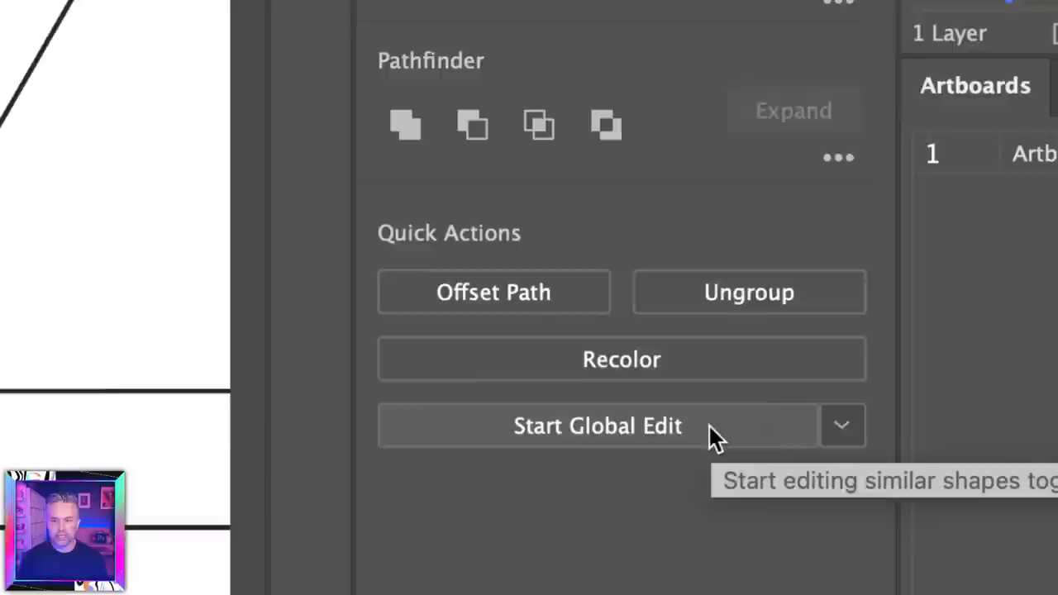
# Start Global Edit from Quick Actions so all similar triangle logos edit together
pyautogui.click(597, 426)
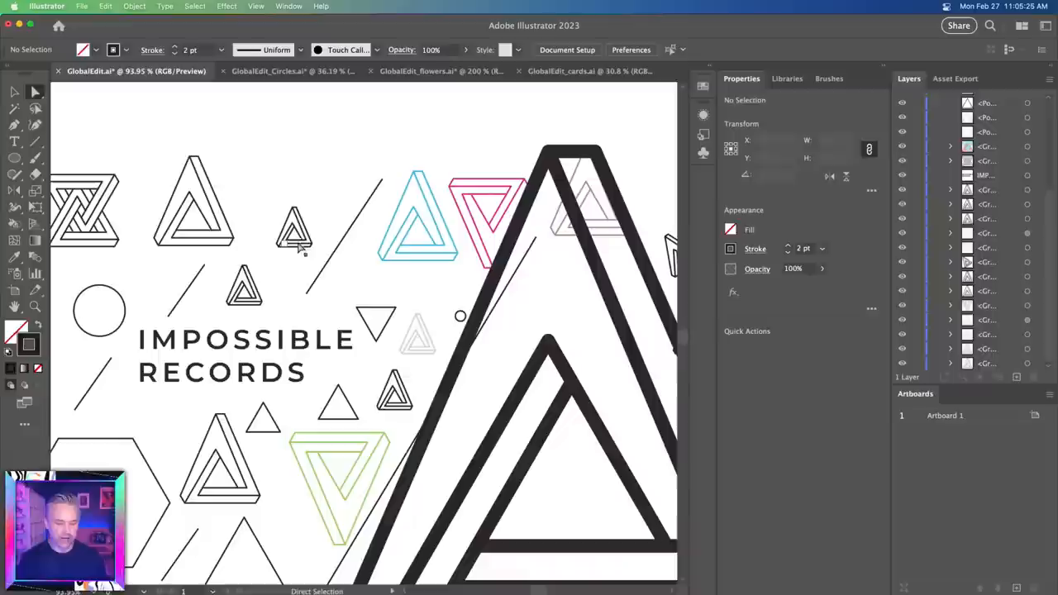
# Select a small triangle logo in the coloured Impossible Records layout for a shared edit
pyautogui.click(191, 198)
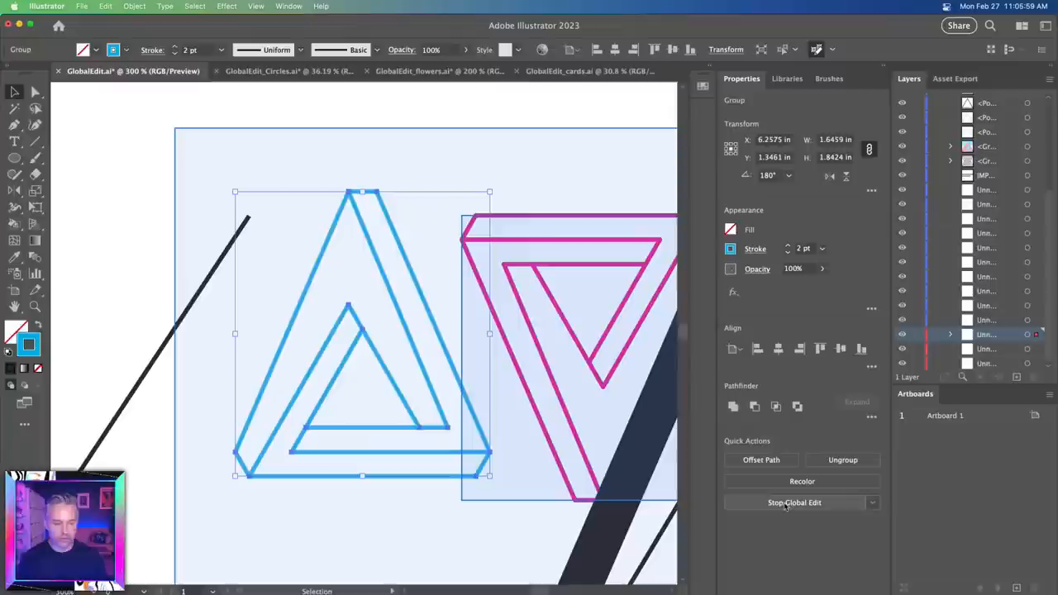
# Stop Global Edit so the triangle logos can be changed individually again
pyautogui.click(793, 502)
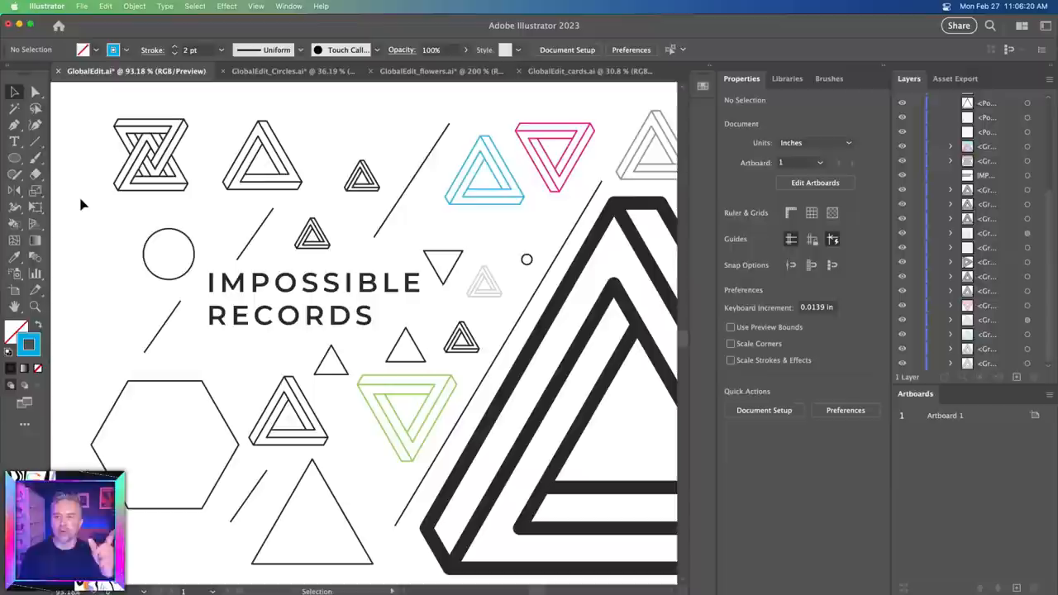
# Switch to the GlobalEdit_Circles document tab
pyautogui.click(273, 71)
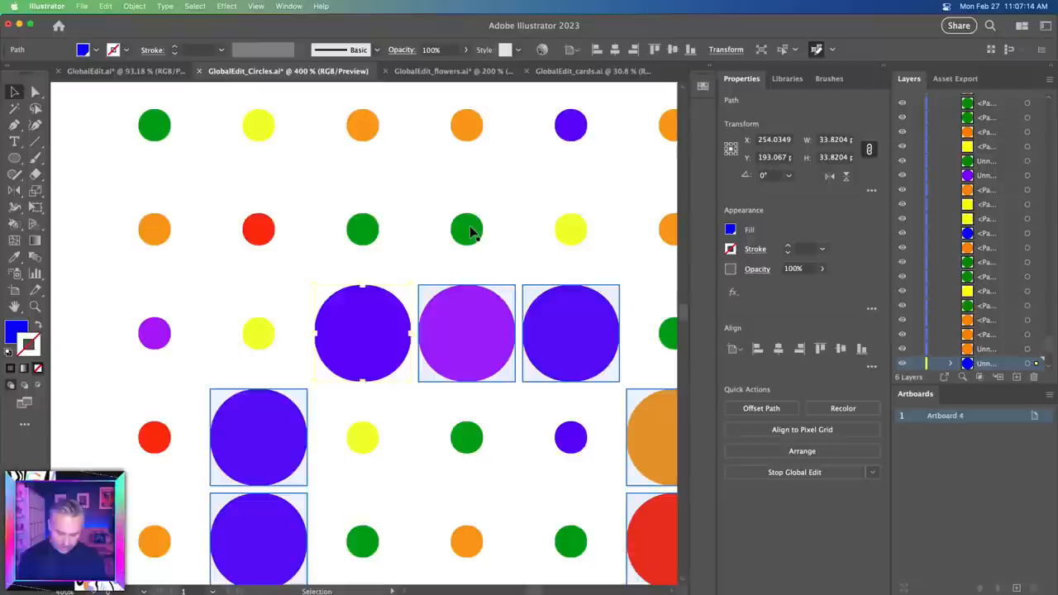
# Globally edit a letter dot so the circles spelling A LOT OF FUN turn red, then move on
pyautogui.click(105, 6)
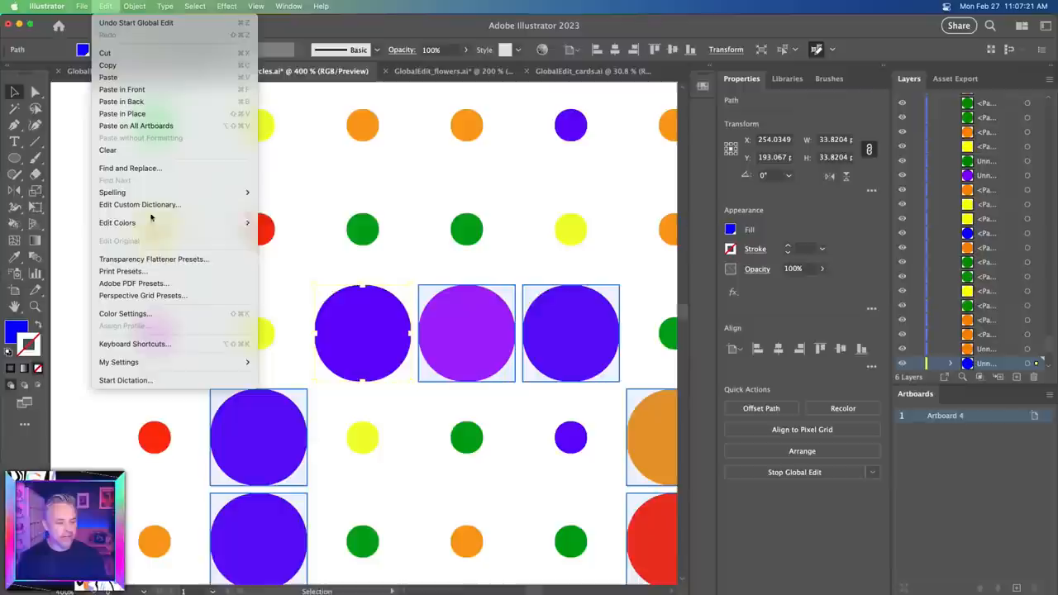
pyautogui.click(118, 222)
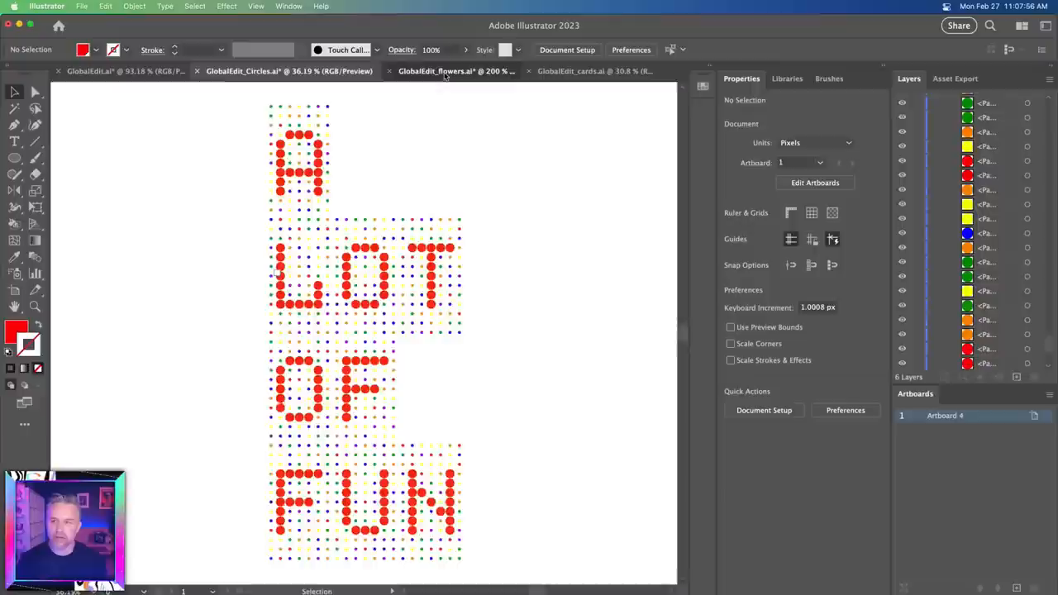
pyautogui.click(447, 71)
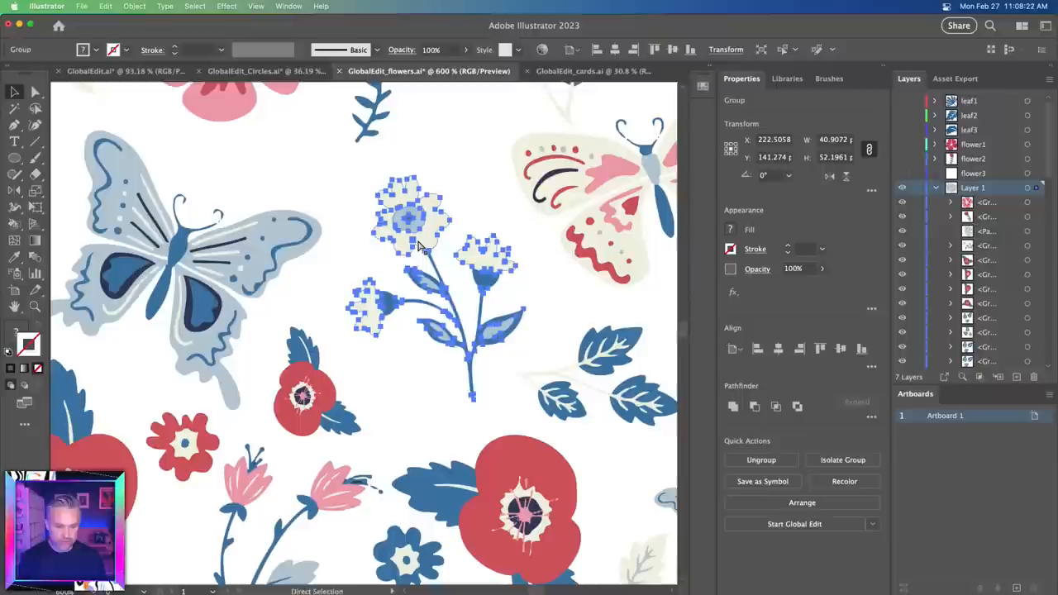
# Switch to the GlobalEdit_flowers.ai document with the butterfly-and-flower pattern
pyautogui.click(192, 7)
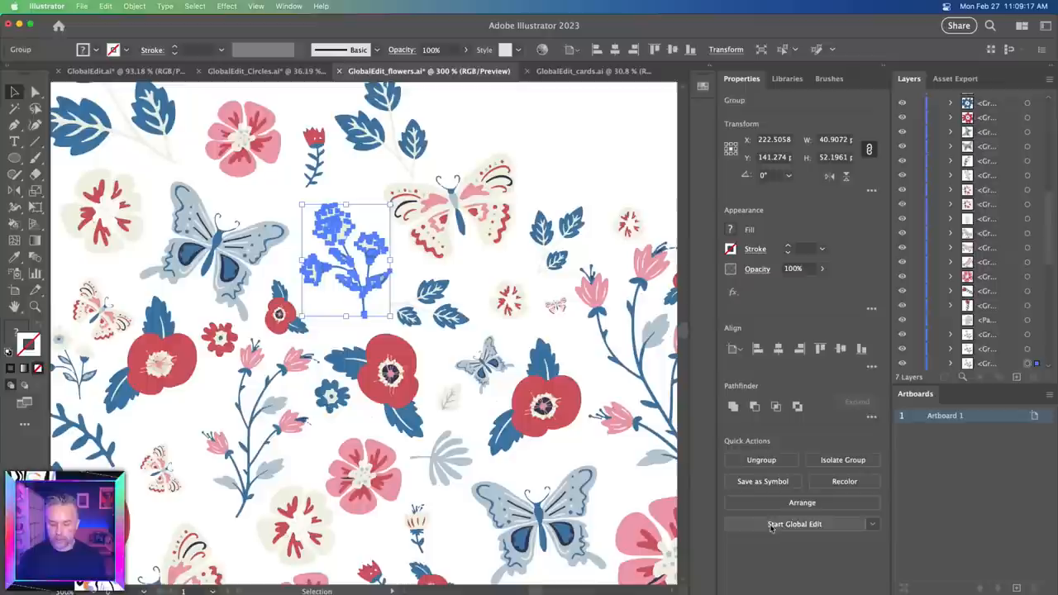
# Start Global Edit to highlight all eight copies of the blue flower sprig
pyautogui.click(794, 524)
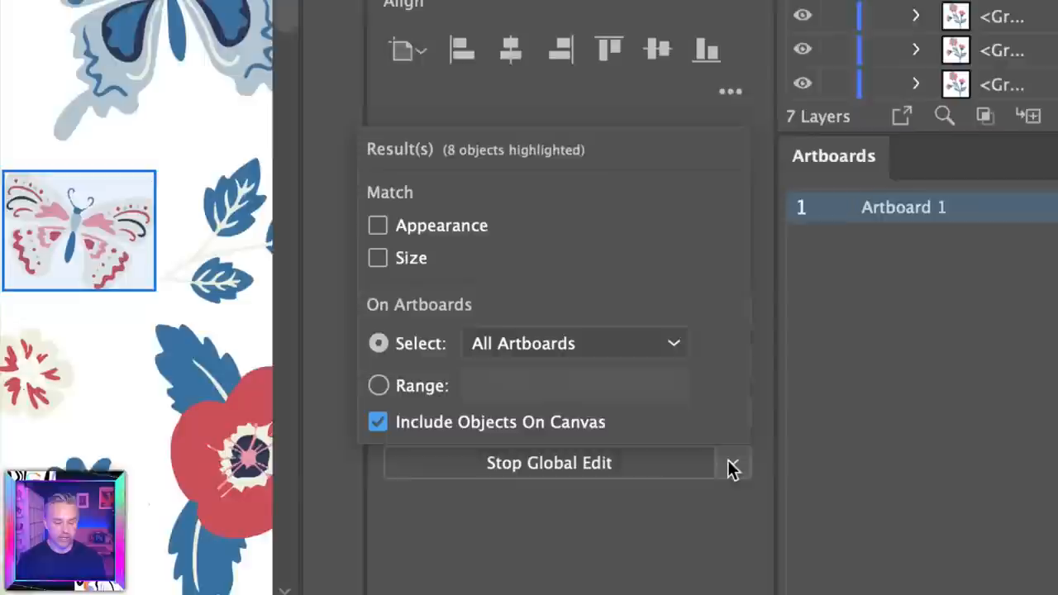
# Set Global Edit matching to Appearance and Size for the pink butterfly
pyautogui.click(377, 224)
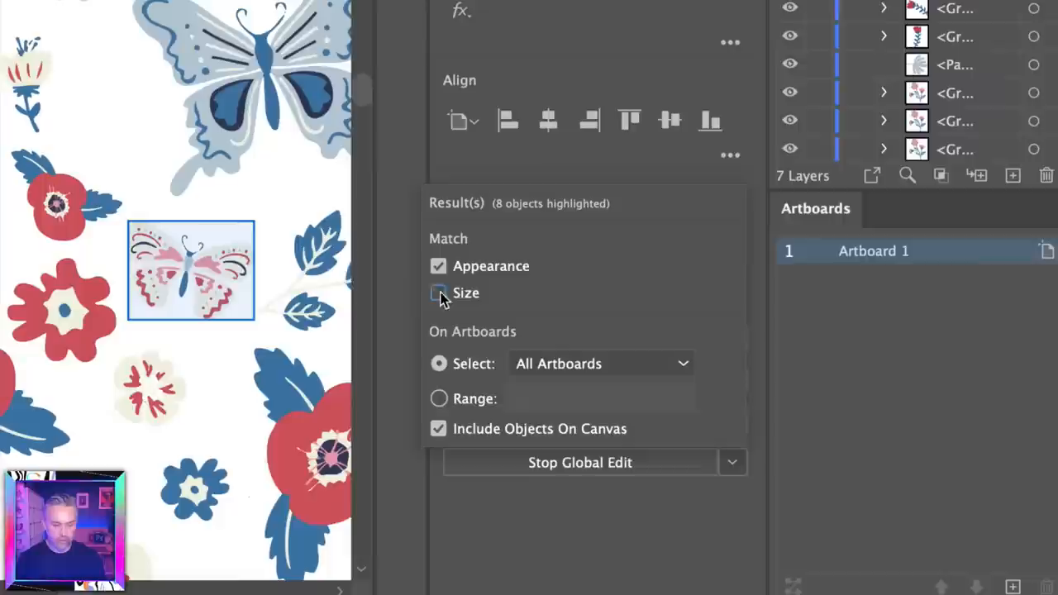
pyautogui.click(438, 293)
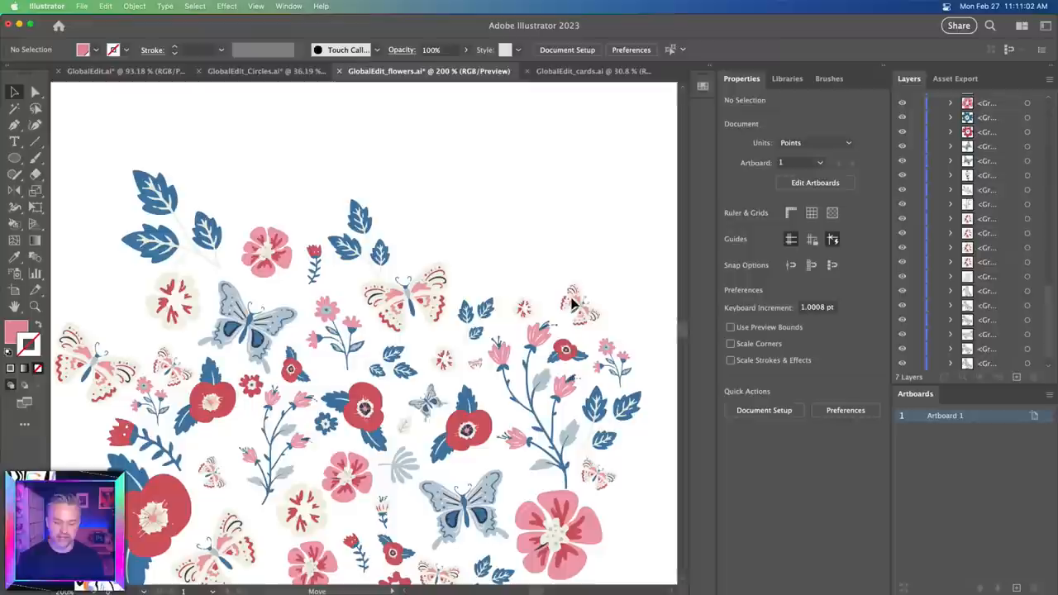
# Select the small butterfly near the upper right to complete the matching-butterfly edit
pyautogui.click(570, 311)
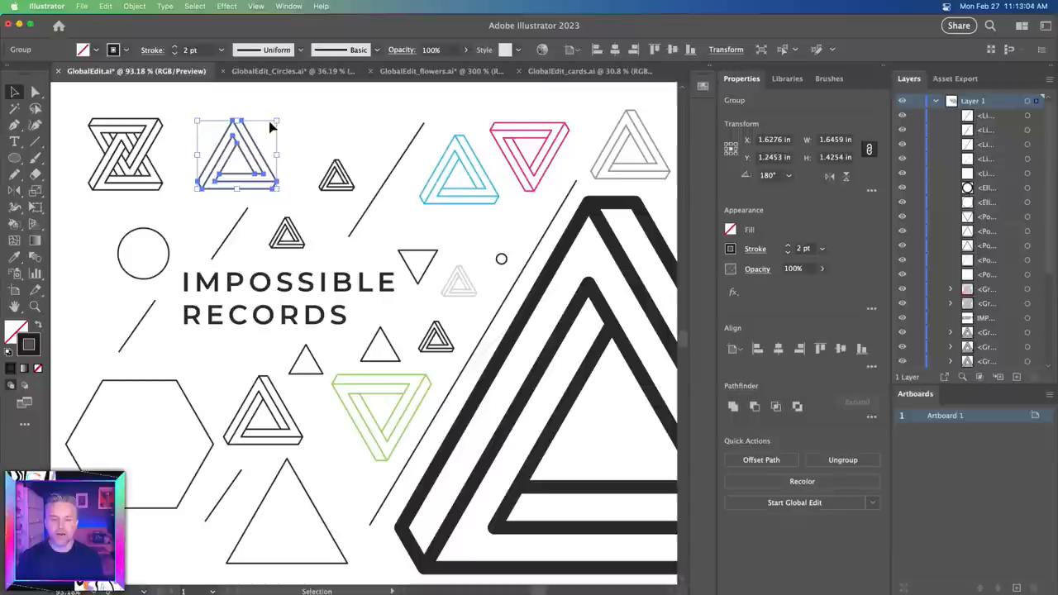
# Select the small impossible triangle logo and switch to the GlobalEdit_Circles.ai document
pyautogui.click(289, 70)
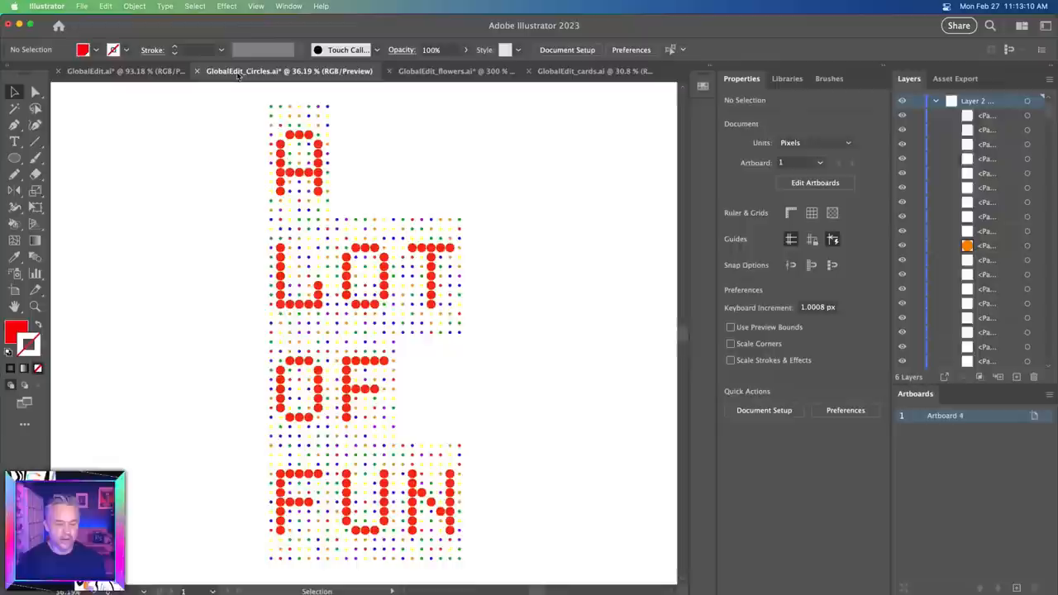
pyautogui.click(574, 71)
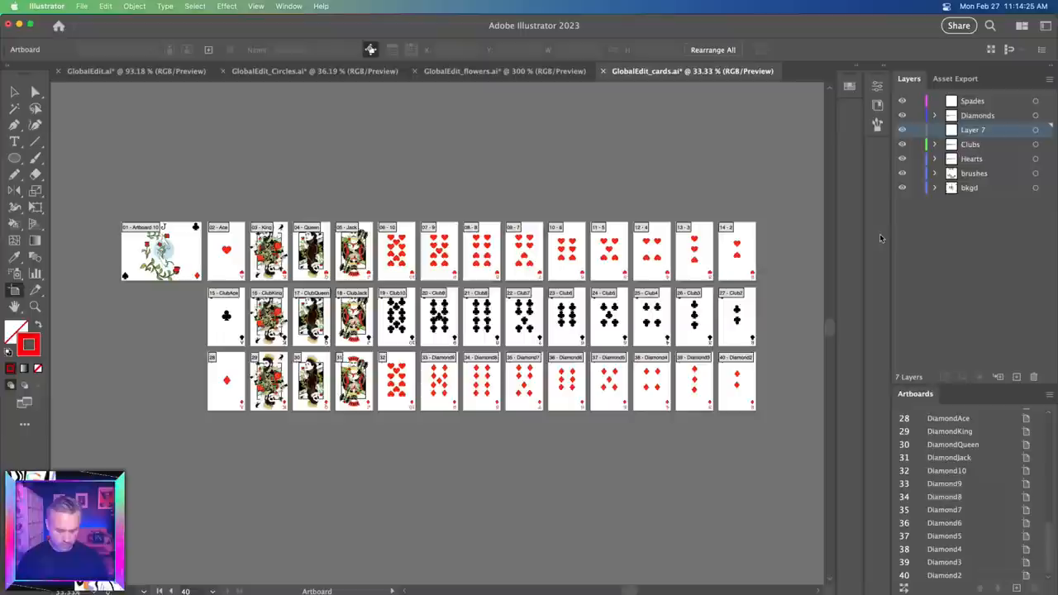
# Switch to the GlobalEdit_cards.ai document showing all the card artboards
pyautogui.click(969, 144)
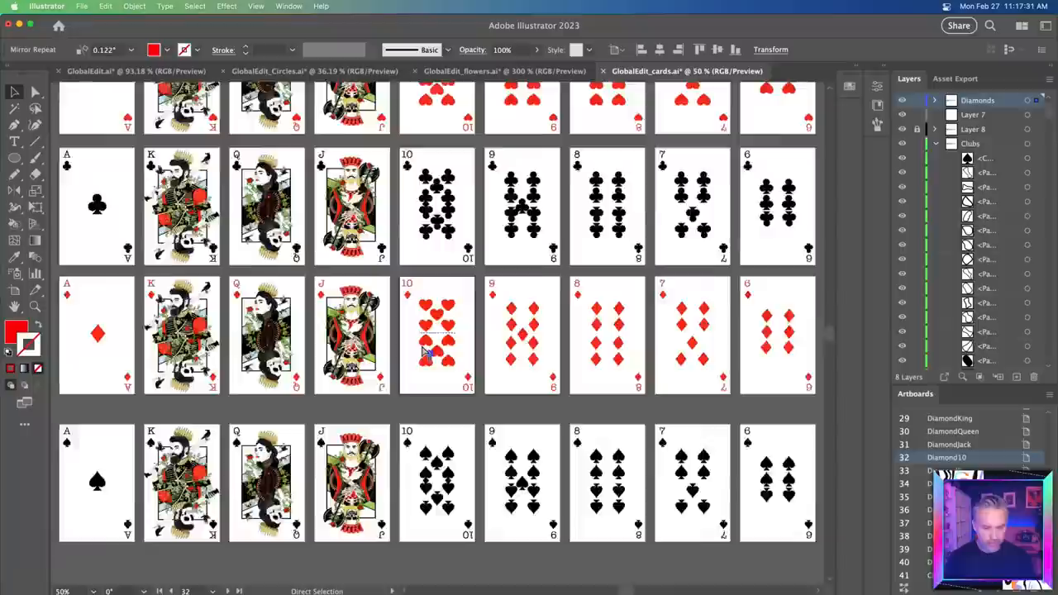
pyautogui.click(133, 6)
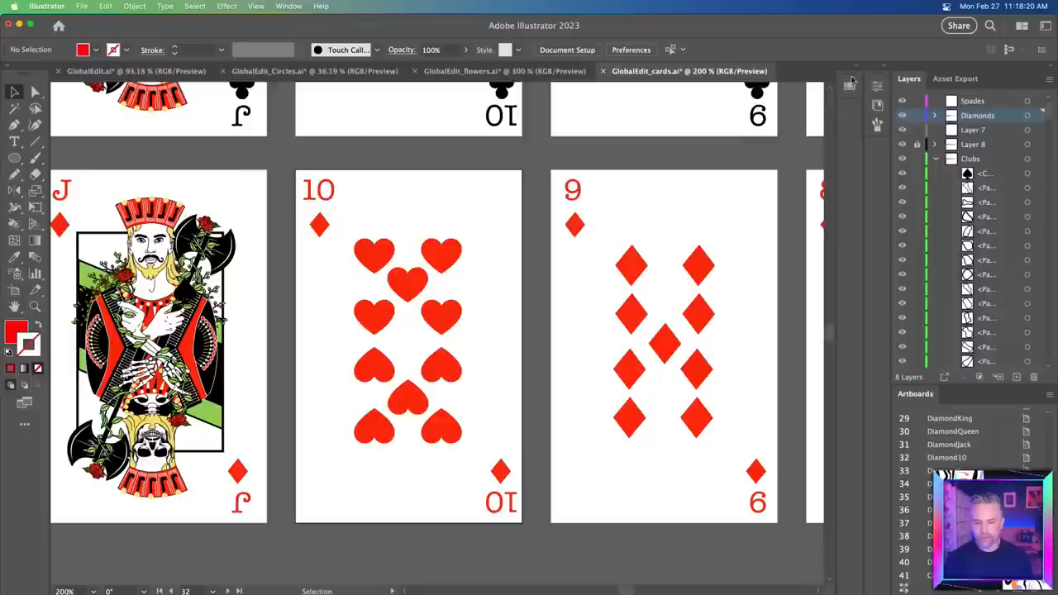
# Zoom in on the jack, 10 and 9 of diamonds and select the artboard
pyautogui.click(374, 252)
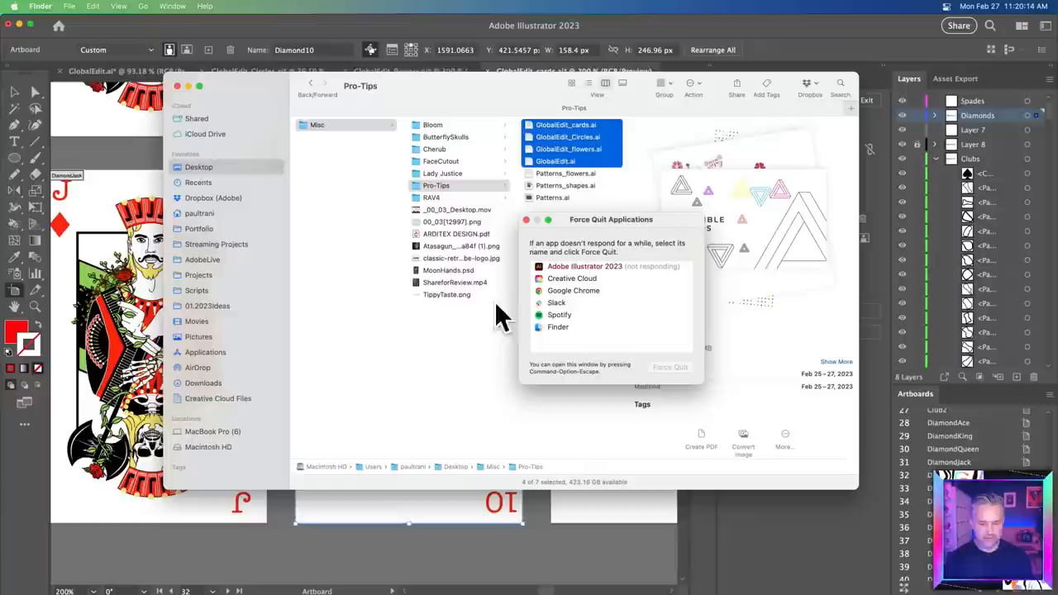
# Force quit the unresponsive Adobe Illustrator 2023 from the Force Quit window
pyautogui.click(671, 367)
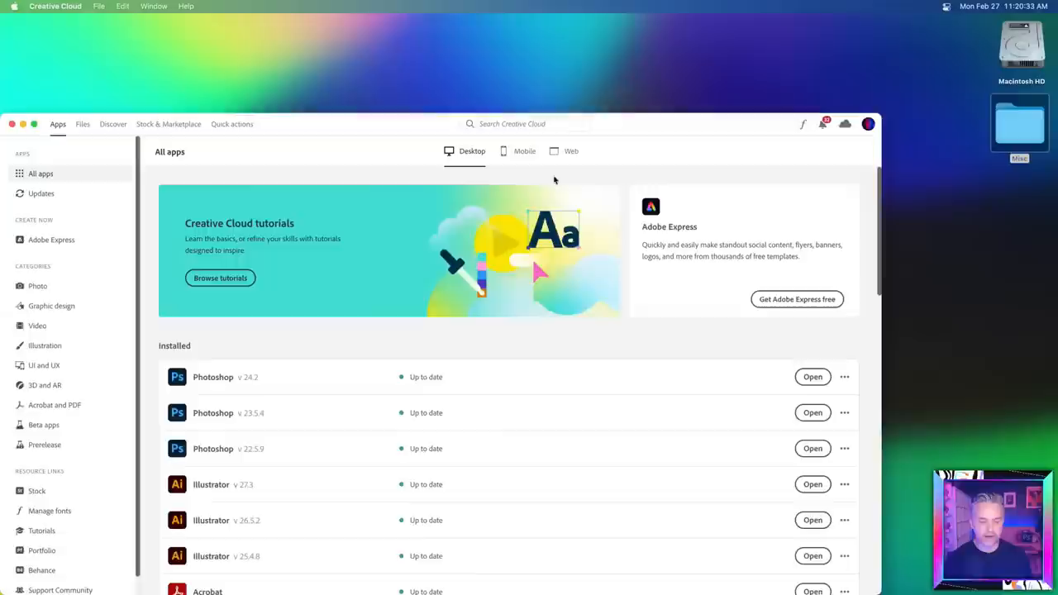
# Relaunch Illustrator from its Creative Cloud page and accept the four recovered crashed documents
pyautogui.click(211, 484)
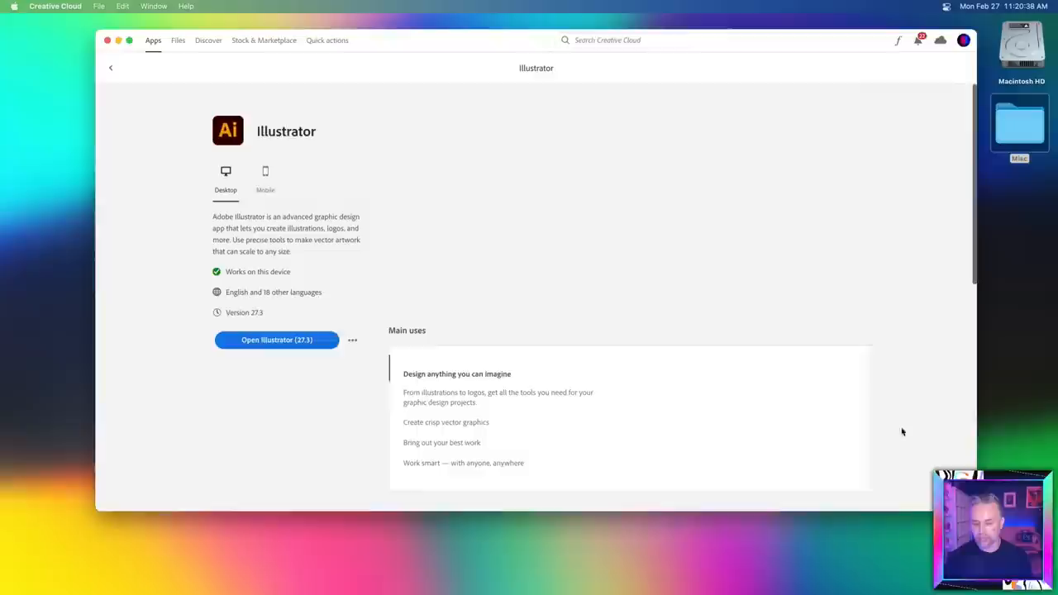
pyautogui.click(276, 340)
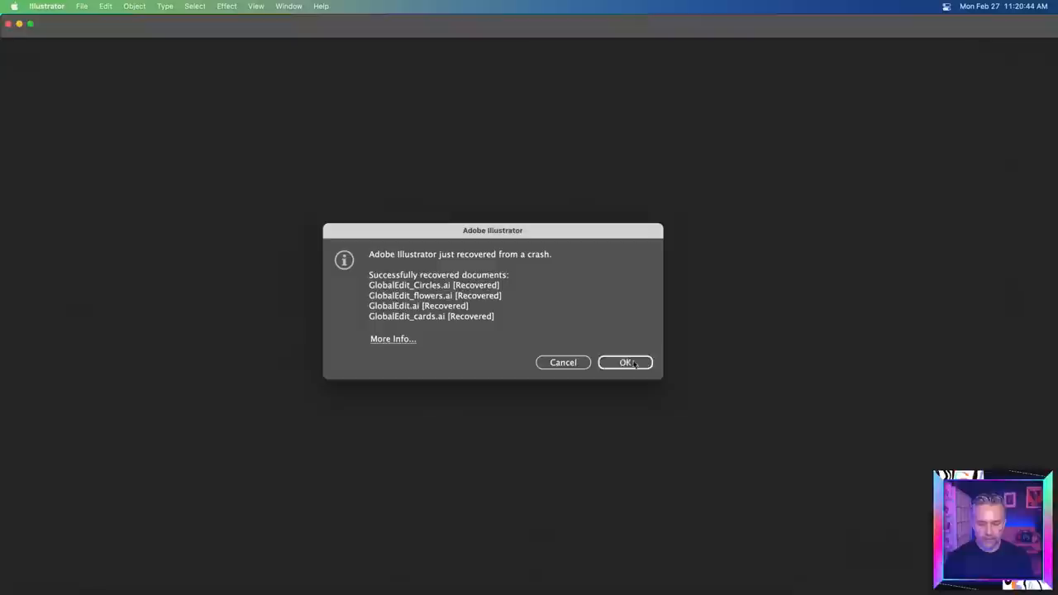
pyautogui.click(624, 362)
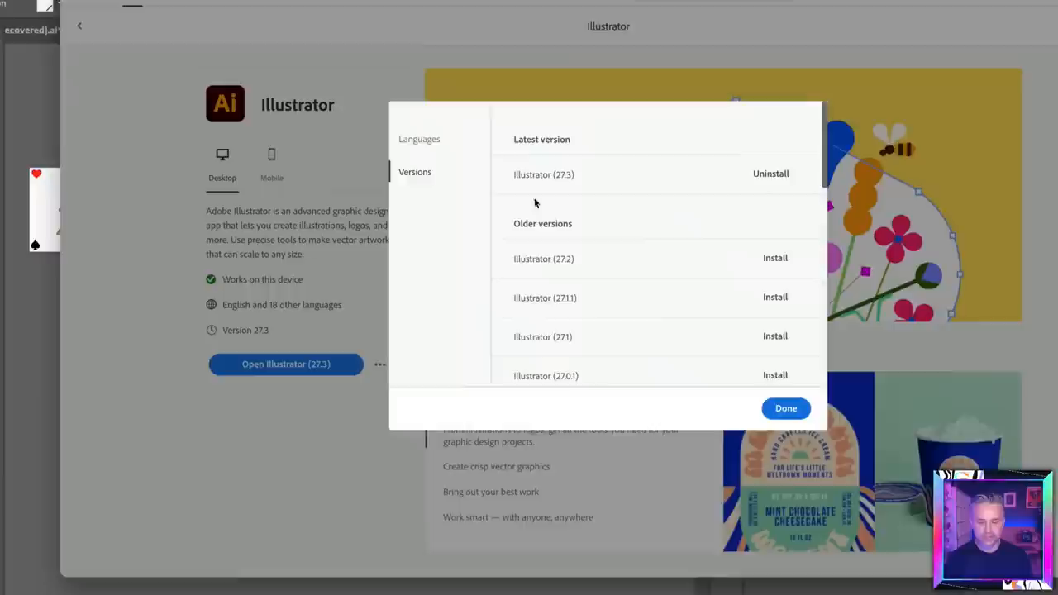
# Review the list of other Illustrator versions and close it with Done
pyautogui.click(785, 406)
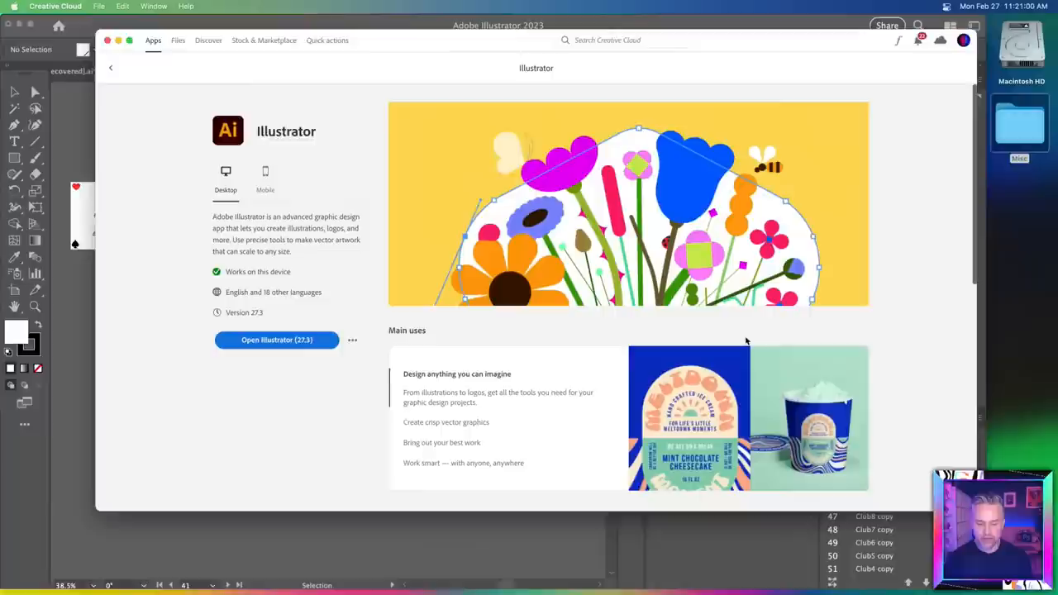
pyautogui.scroll(-3)
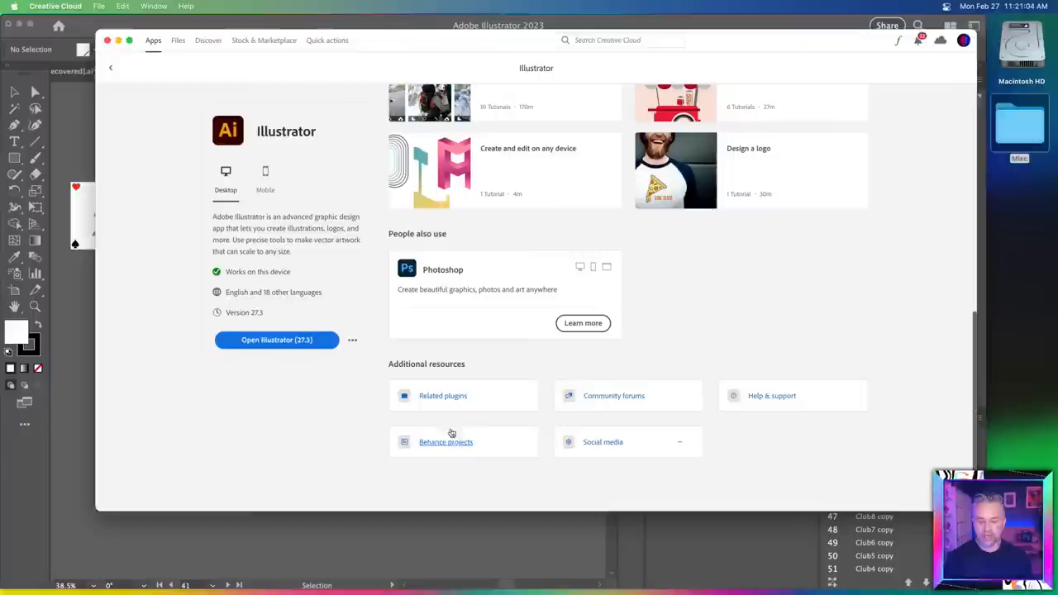
pyautogui.click(276, 341)
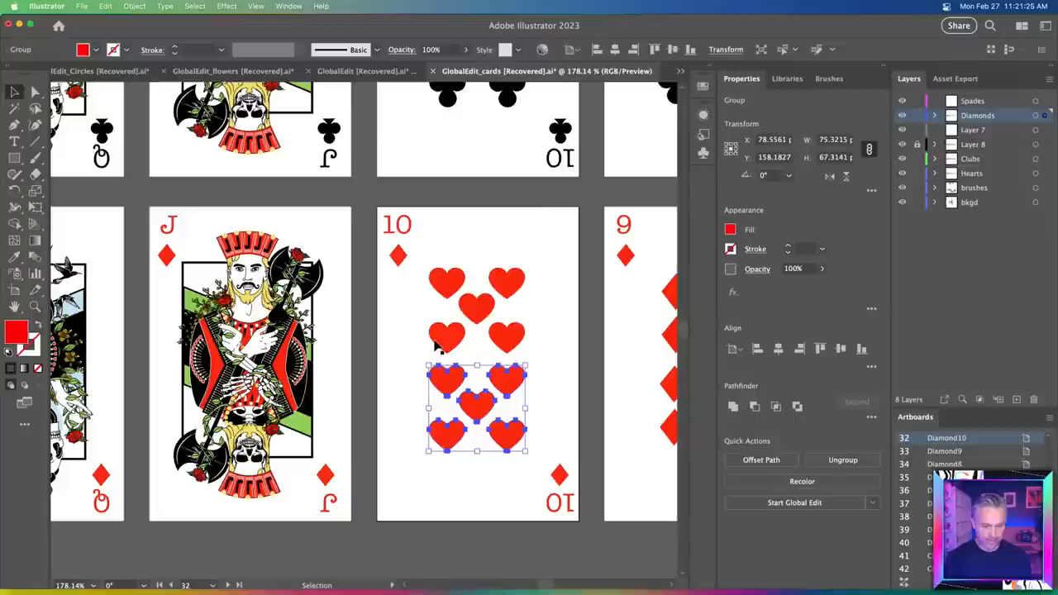
# Bring up the context menu for the lower hearts group on the 10 card
pyautogui.rightClick(476, 363)
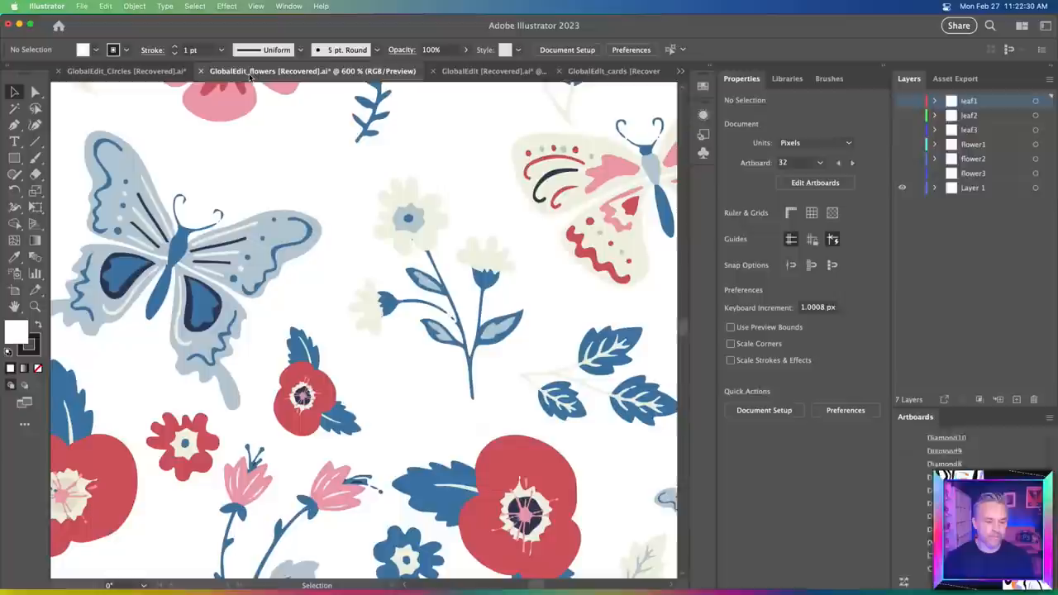
# Switch to the GlobalEdit_flowers [Recovered] document
pyautogui.click(125, 71)
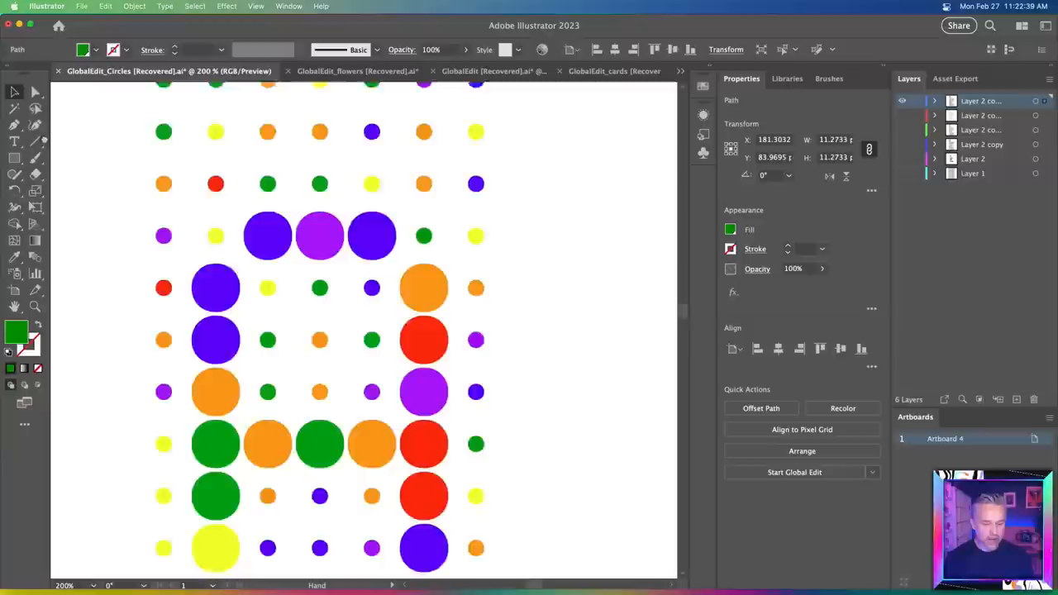
# Start Global Edit on the chosen circle so every matching circle in the grid is selected
pyautogui.click(794, 473)
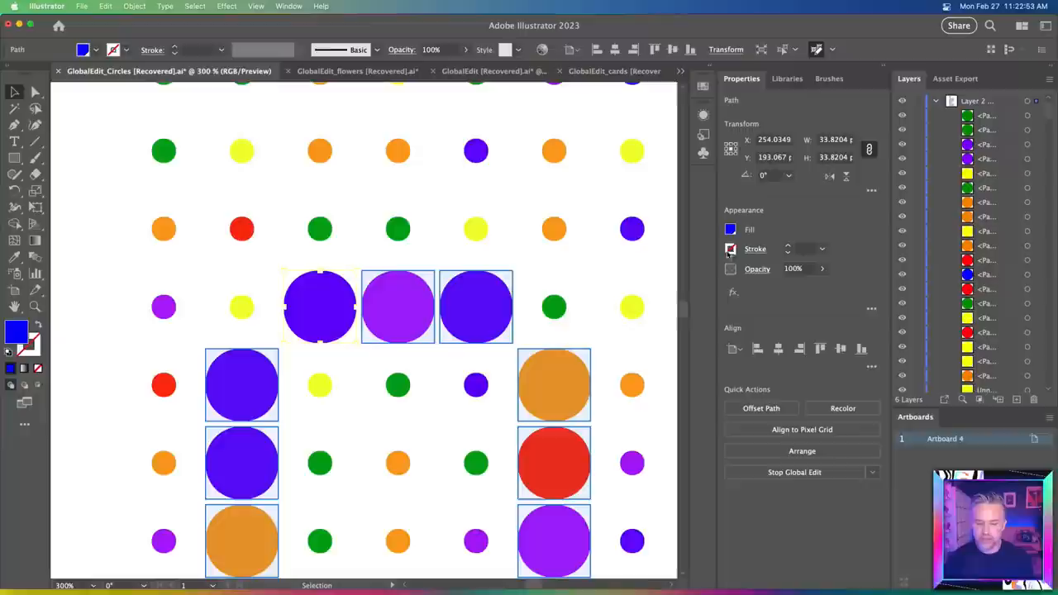
pyautogui.click(731, 248)
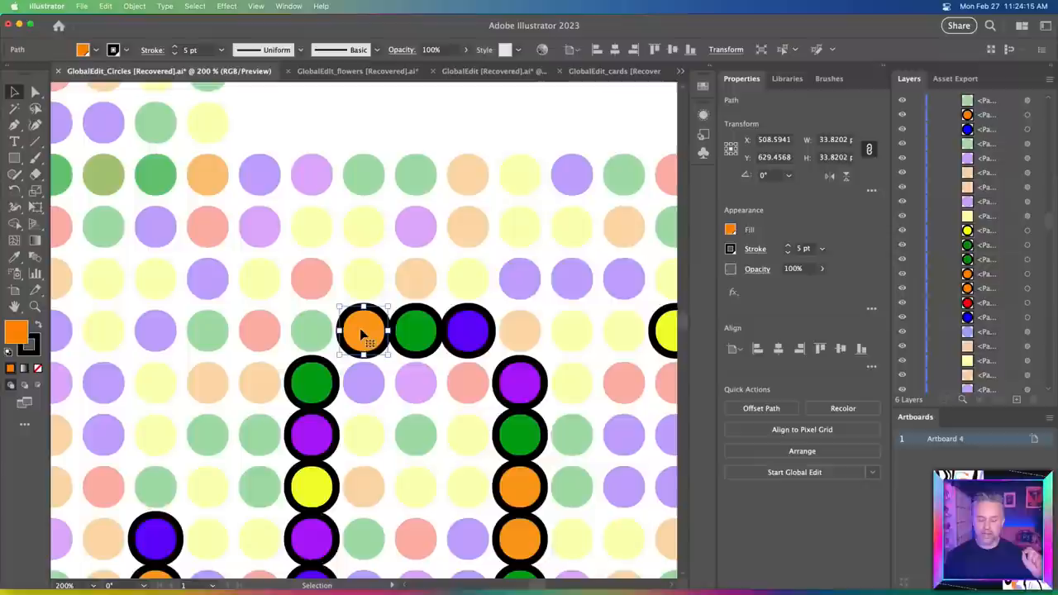
# Stop Global Edit on the circles and switch back to the Impossible Records artwork
pyautogui.click(754, 248)
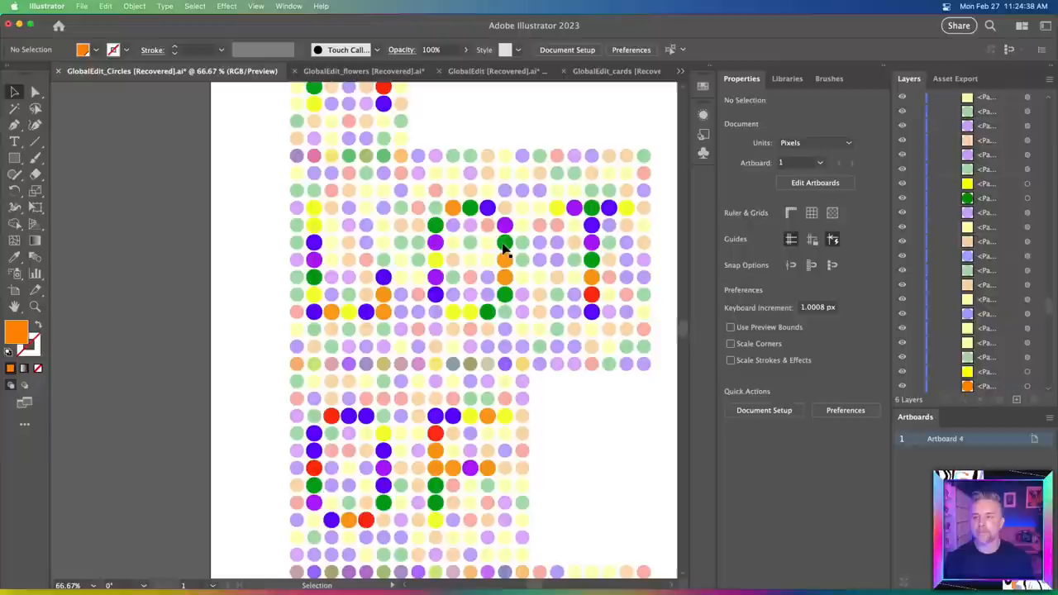
pyautogui.click(444, 69)
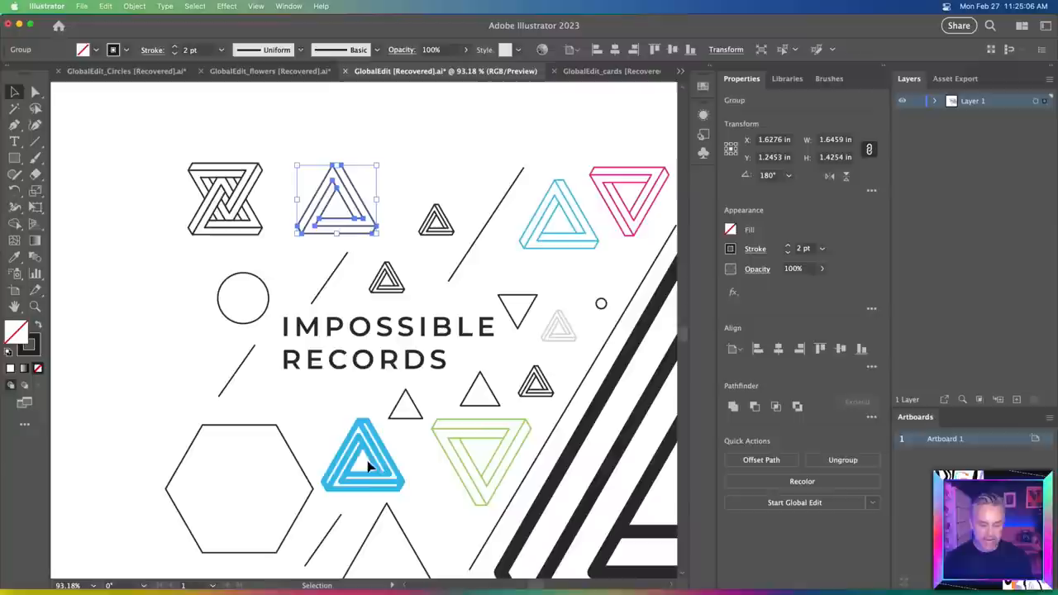
# Start Global Edit on the triangle logos and try a 4 pt outline before returning it to 2 pt
pyautogui.click(794, 502)
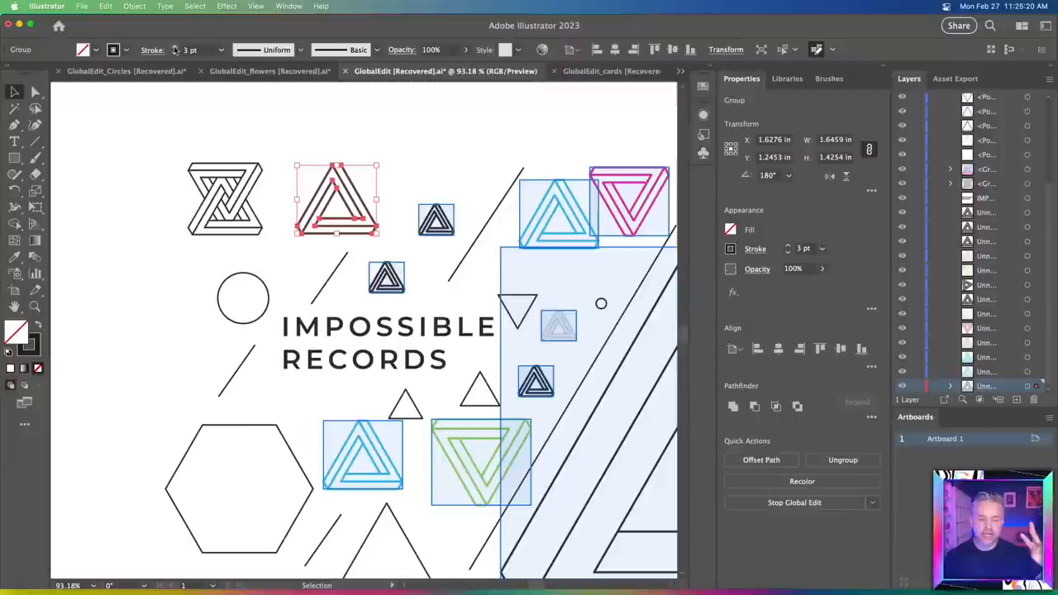
pyautogui.click(191, 49)
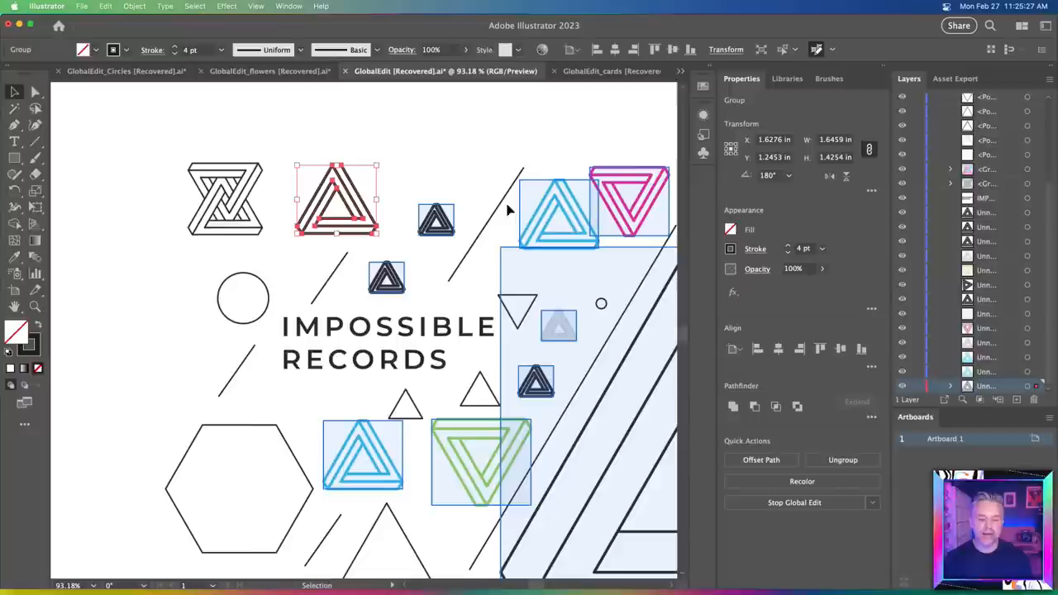
pyautogui.click(176, 53)
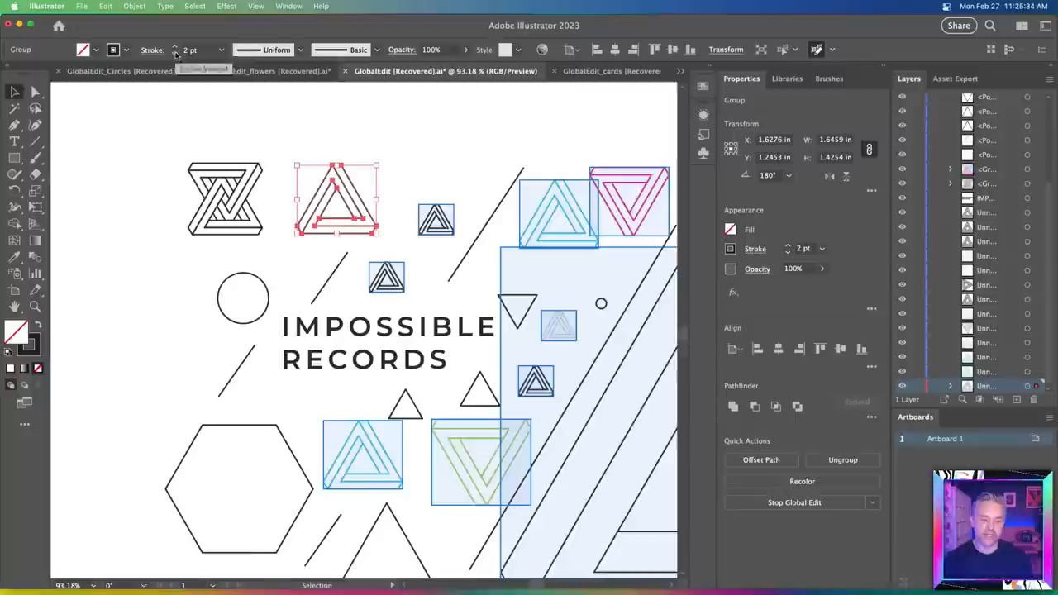